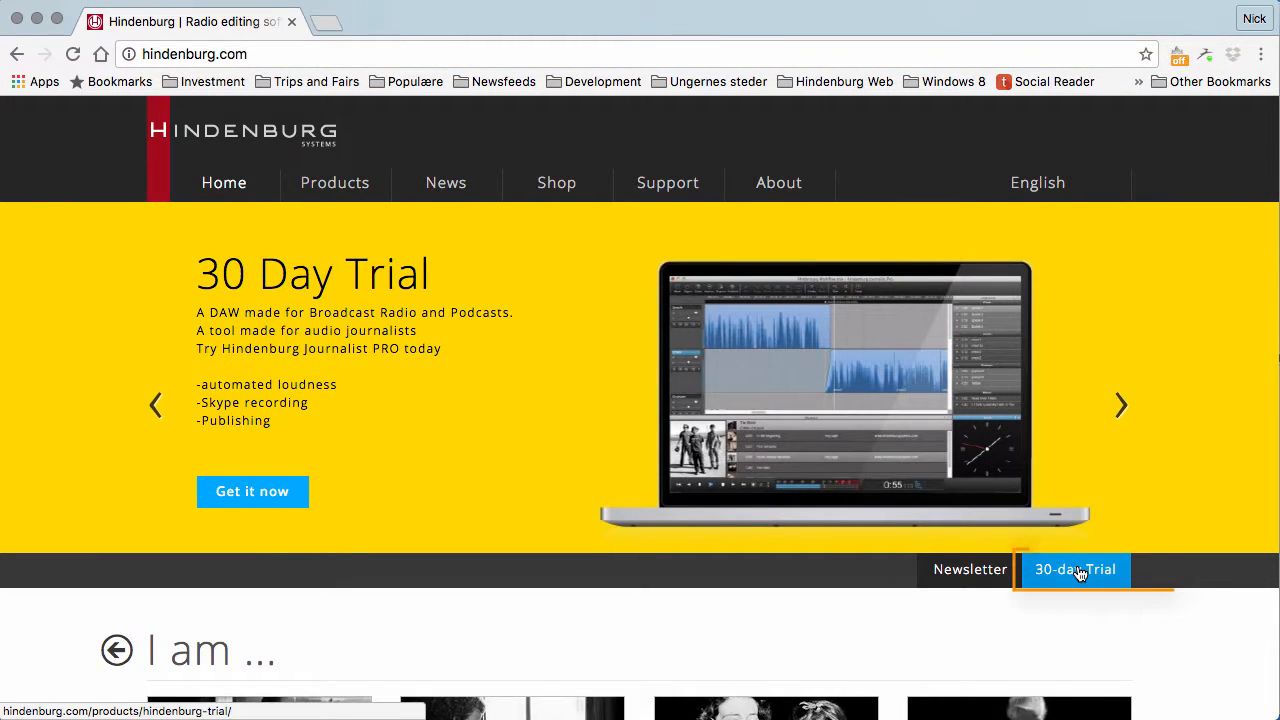
Request the 30-day Hindenburg Journalist trial from the banner, submitting the filled name and email form.
{"action": "left_click", "coordinate": [1076, 568]}
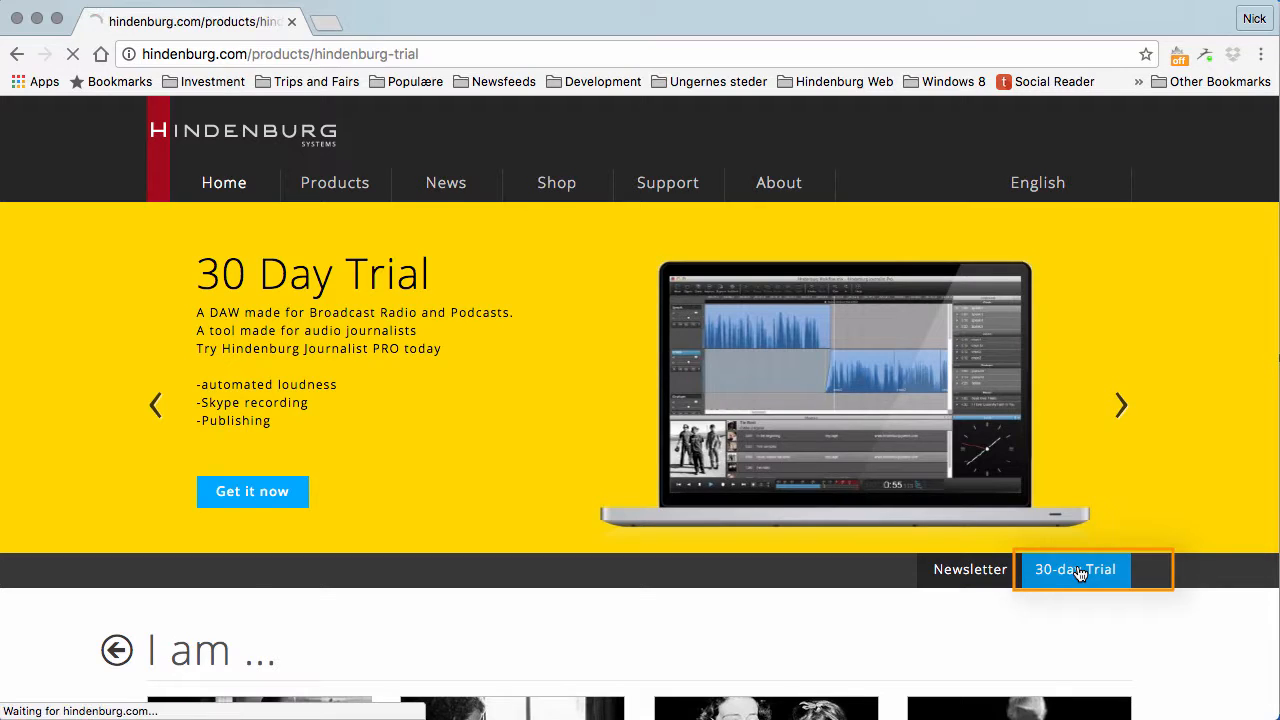
{"action": "left_click", "coordinate": [1076, 568]}
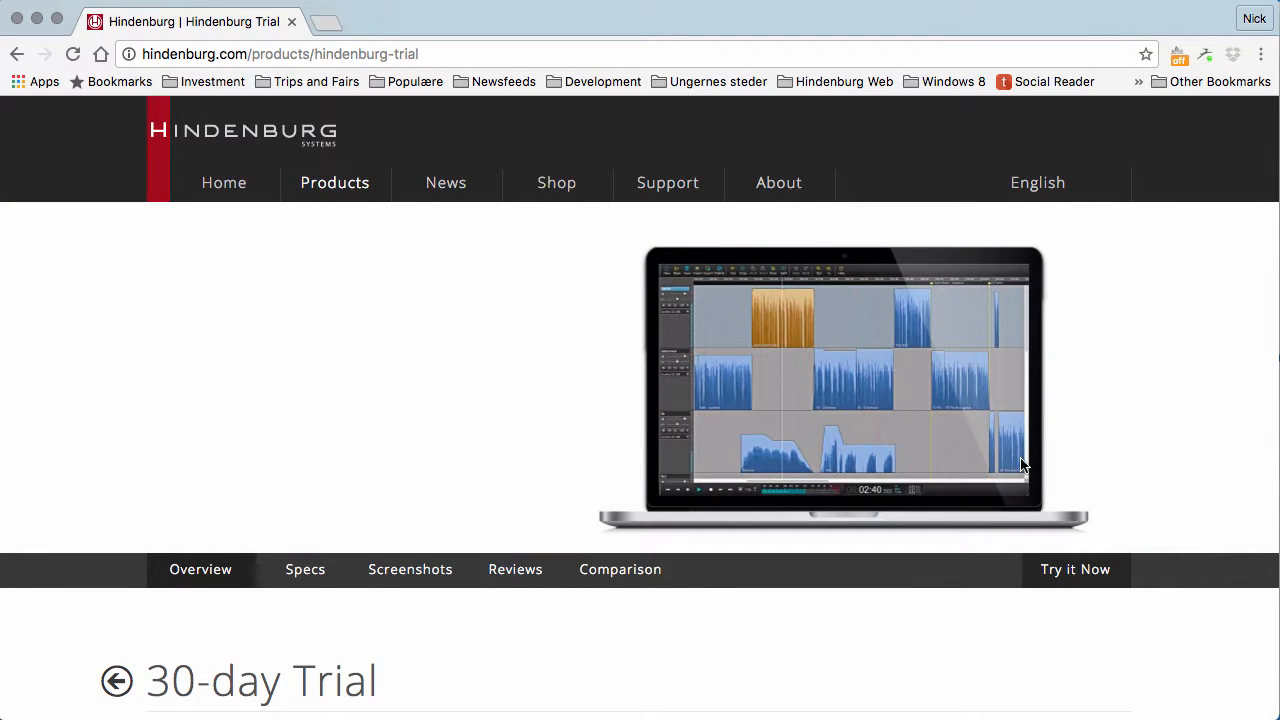
{"action": "scroll", "scroll_direction": "down", "scroll_amount": 3}
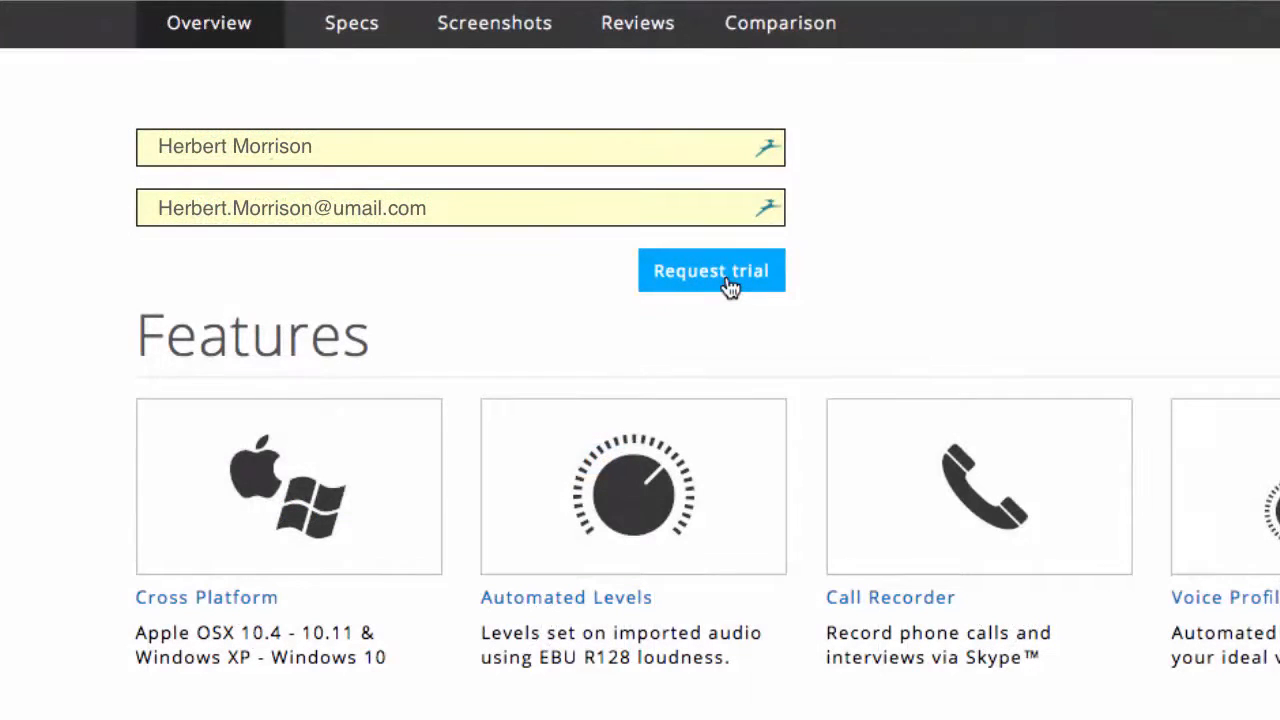
{"action": "left_click", "coordinate": [712, 272]}
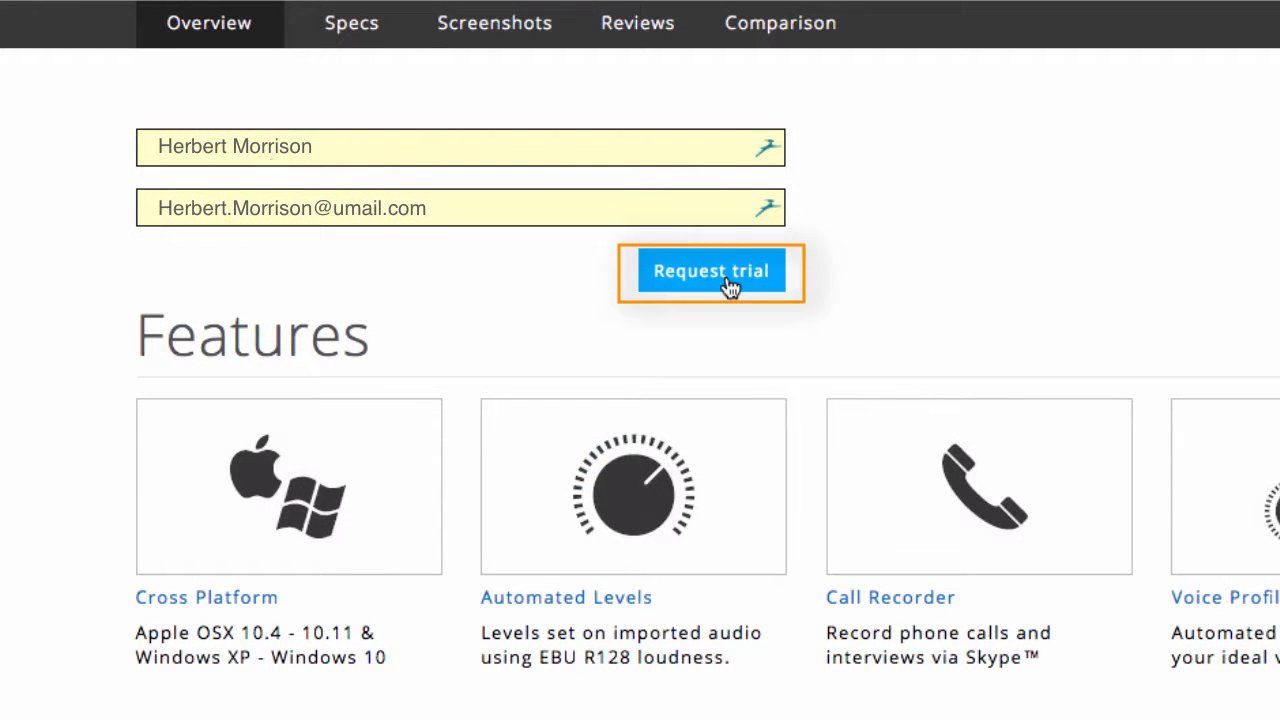
{"action": "left_click", "coordinate": [710, 272]}
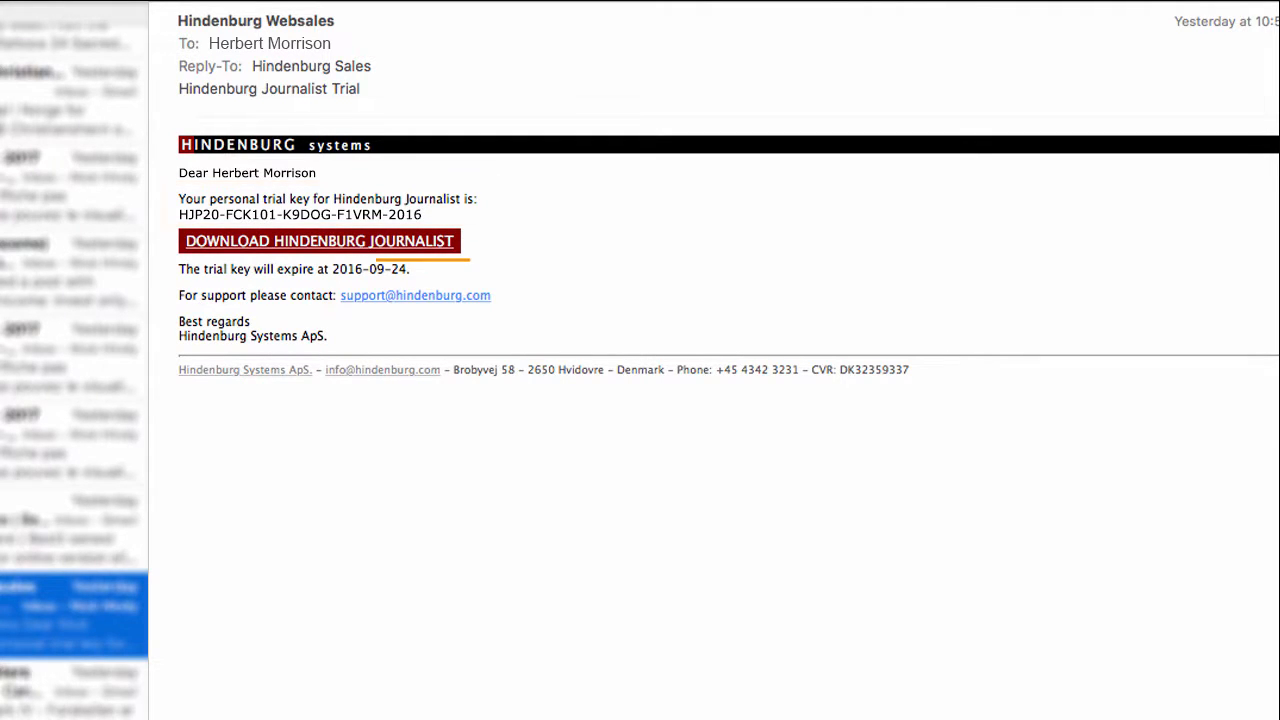
Follow the 'DOWNLOAD HINDENBURG JOURNALIST' link in the trial email to the download page.
{"action": "left_click", "coordinate": [318, 240]}
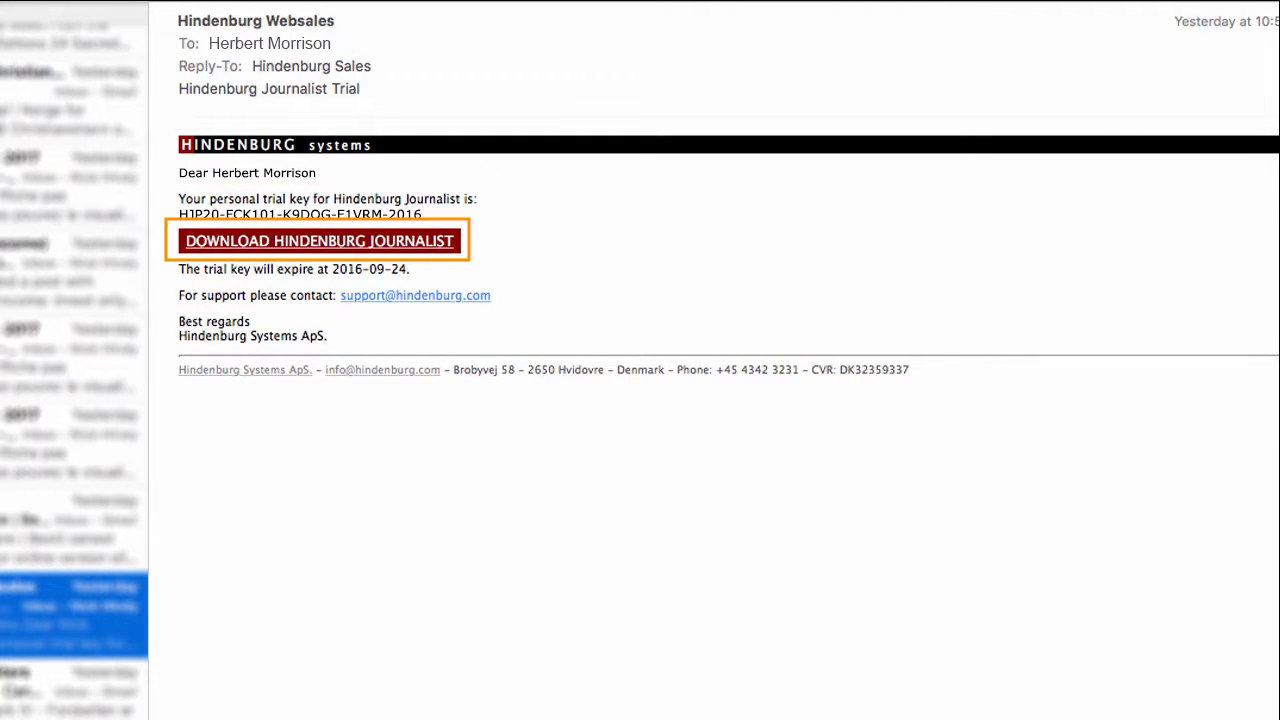
{"action": "left_click", "coordinate": [318, 240]}
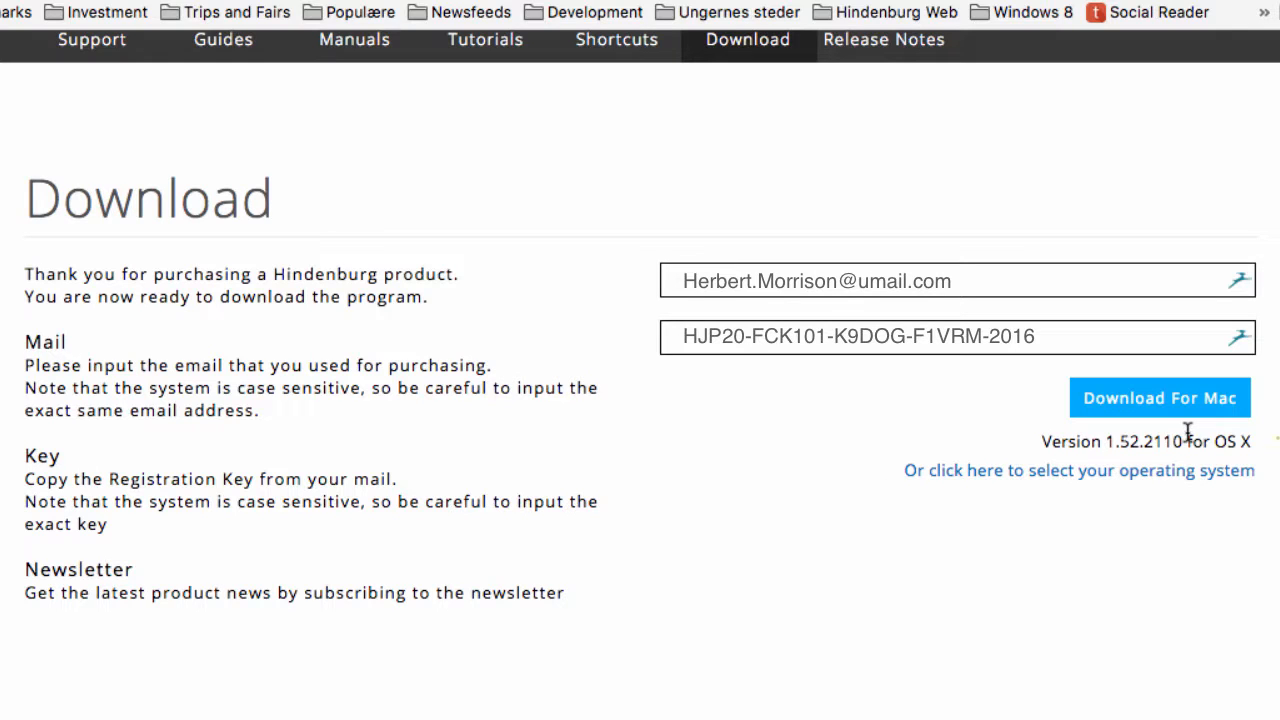
Download Hindenburg Journalist for Mac with the trial email and registration key filled in.
{"action": "left_click", "coordinate": [1160, 396]}
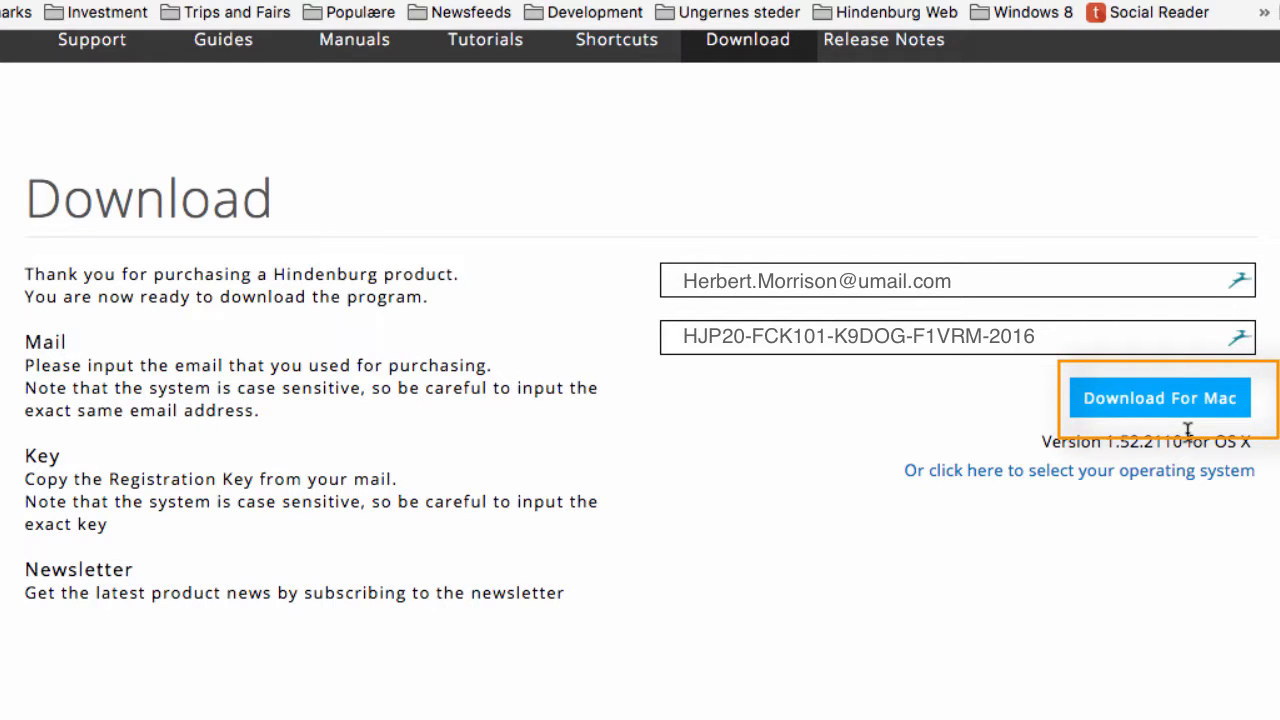
{"action": "left_click", "coordinate": [1160, 398]}
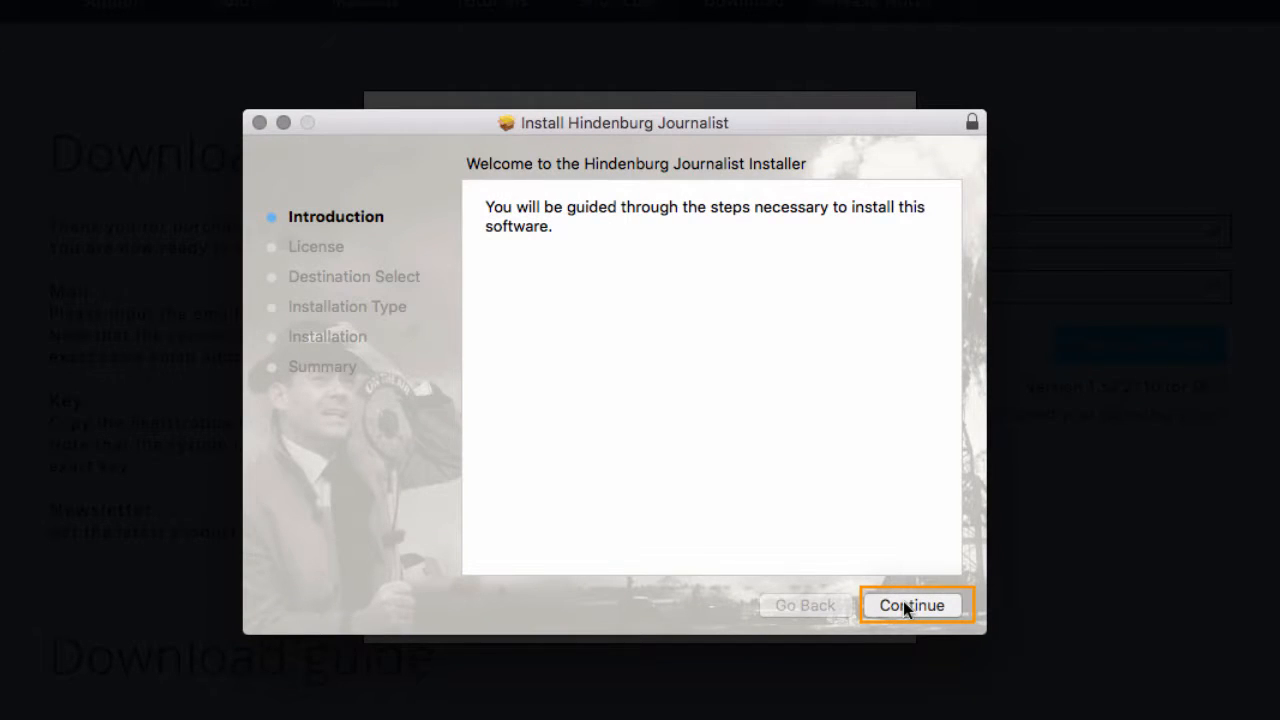
Continue past the installer introduction and agree to the licence agreement.
{"action": "left_click", "coordinate": [912, 604]}
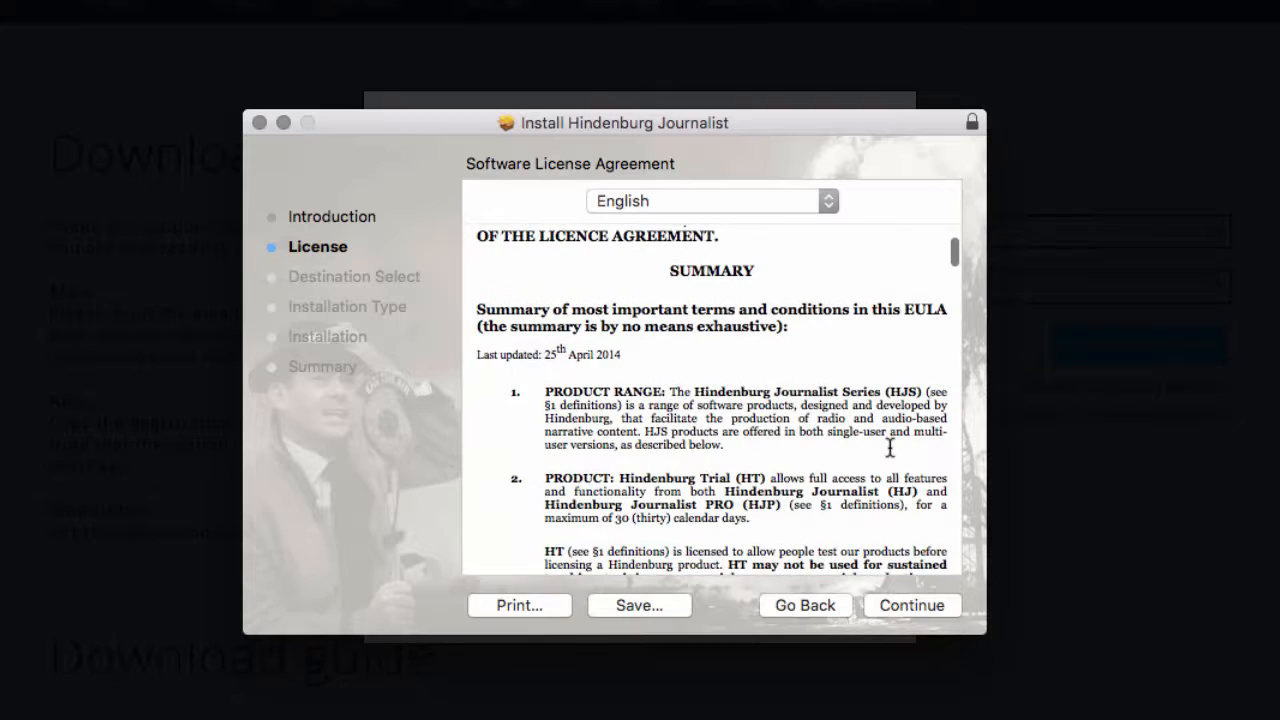
{"action": "scroll", "scroll_direction": "down", "scroll_amount": 3}
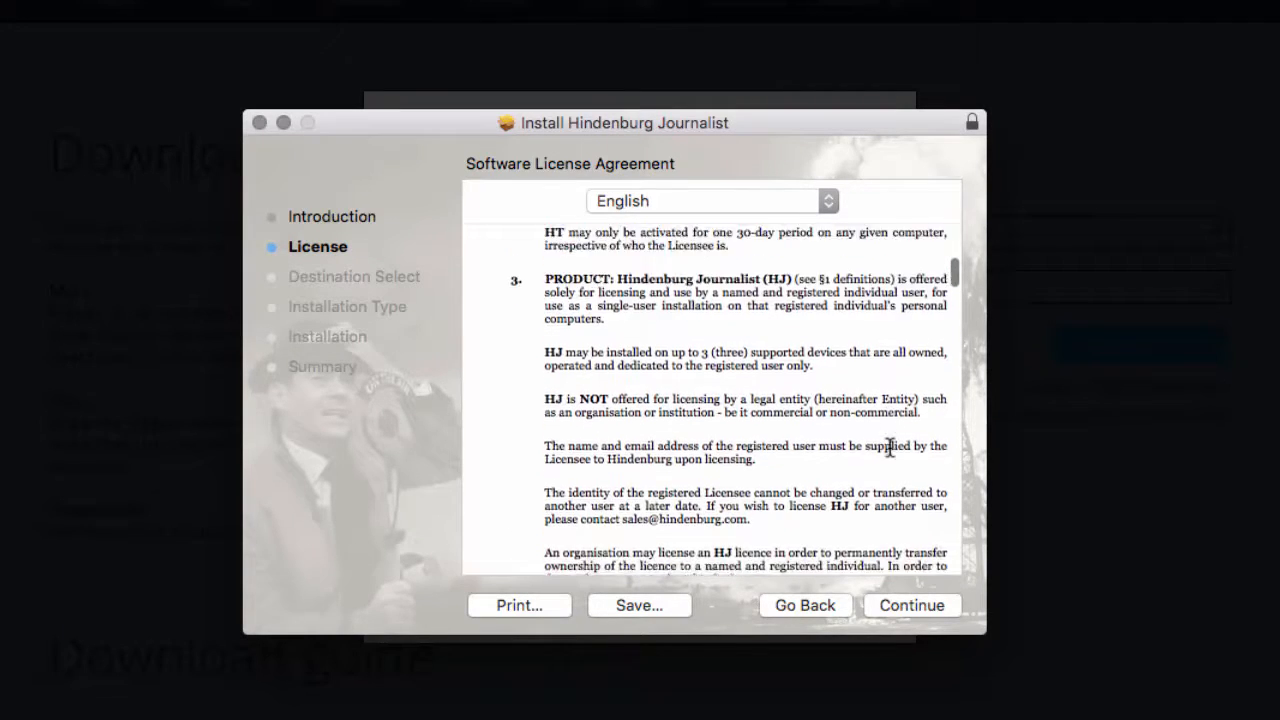
{"action": "left_click", "coordinate": [912, 604]}
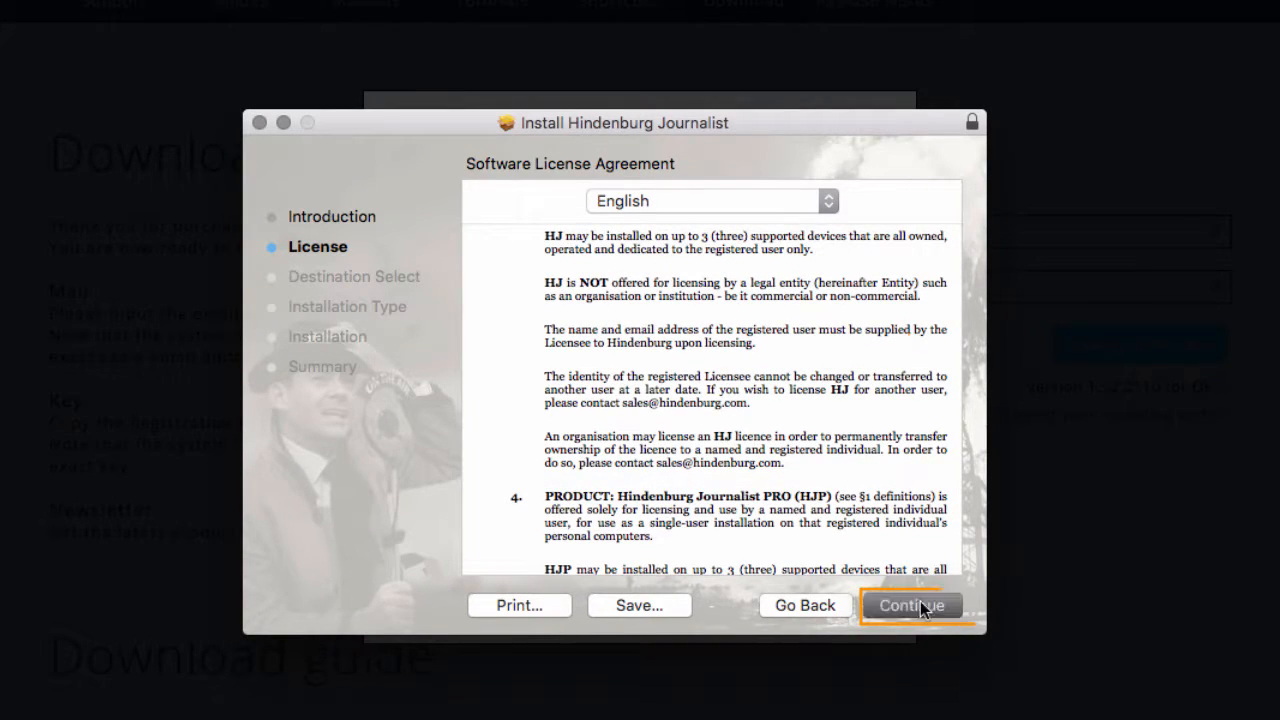
{"action": "left_click", "coordinate": [912, 604]}
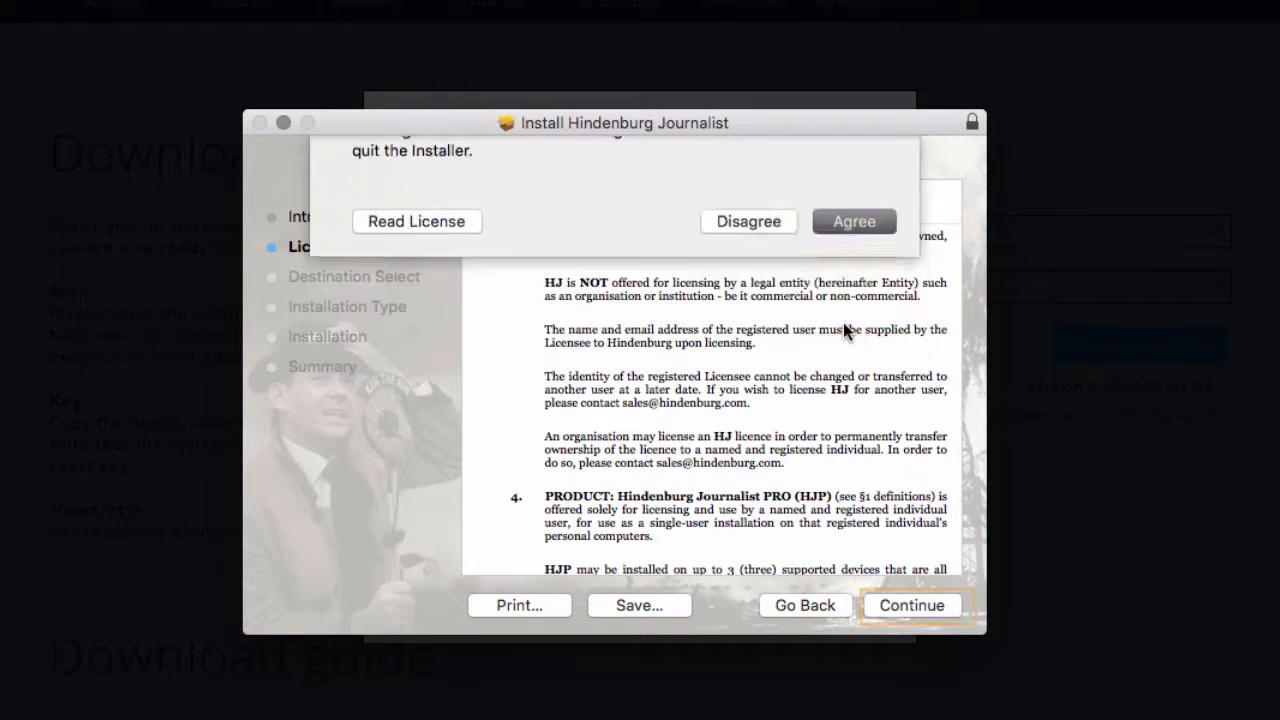
{"action": "left_click", "coordinate": [852, 220]}
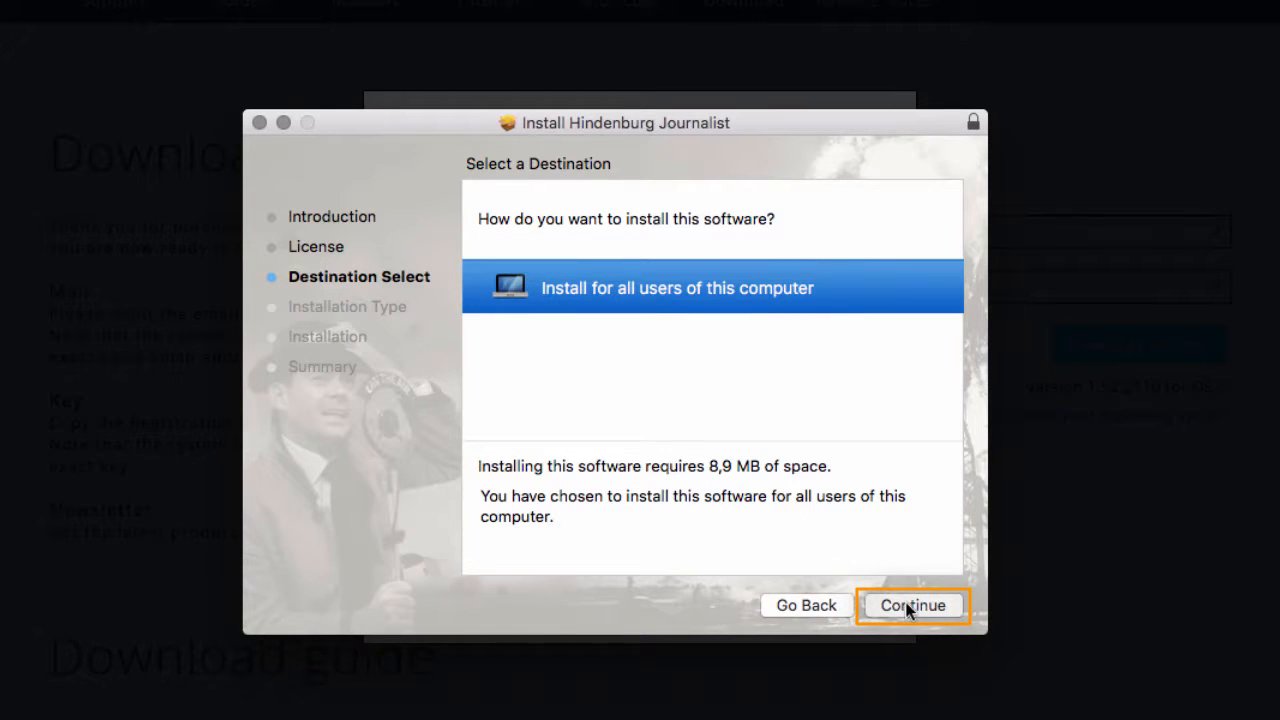
Install Hindenburg Journalist for all users with the admin password and close the finished installer.
{"action": "left_click", "coordinate": [912, 604]}
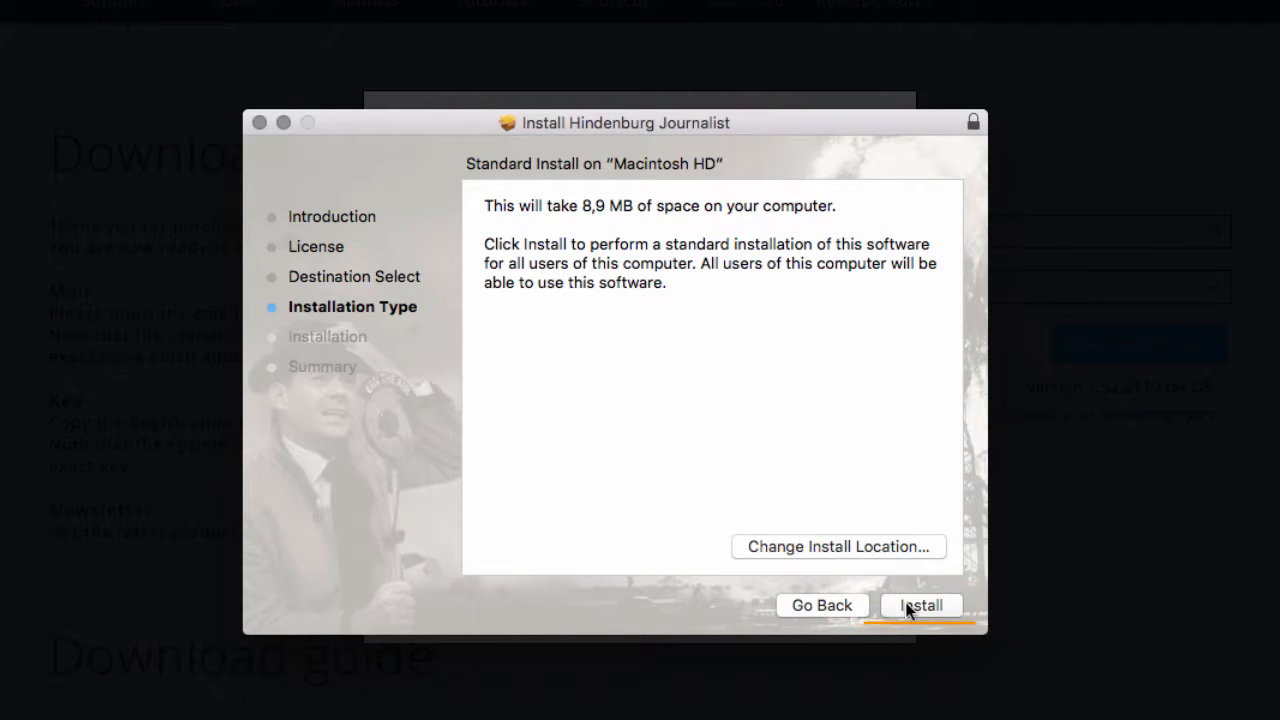
{"action": "left_click", "coordinate": [920, 604]}
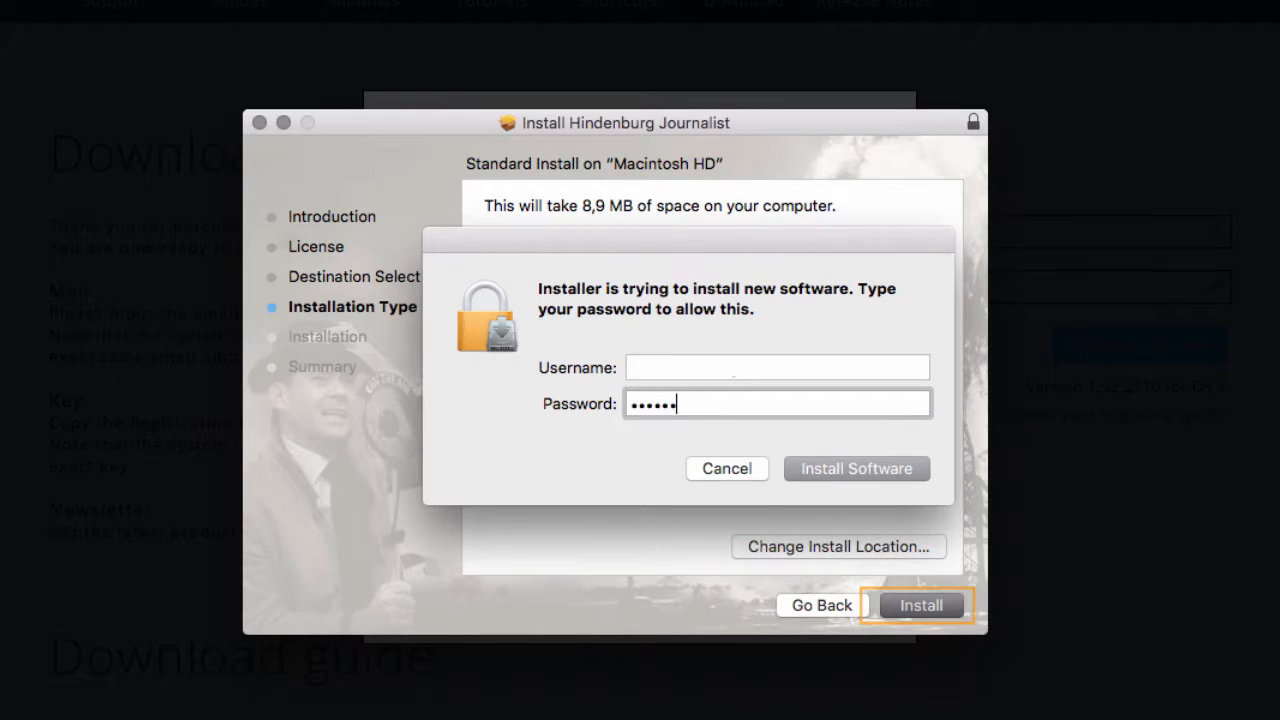
{"action": "left_click", "coordinate": [856, 468]}
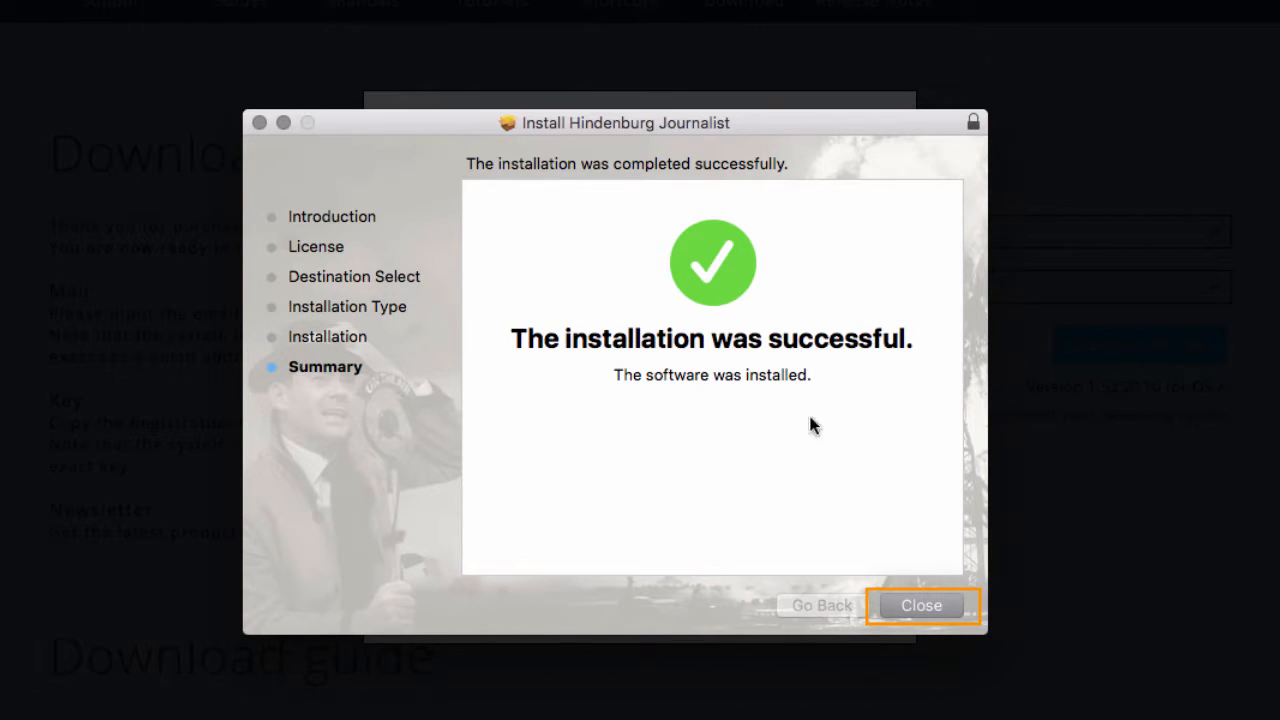
{"action": "left_click", "coordinate": [920, 604]}
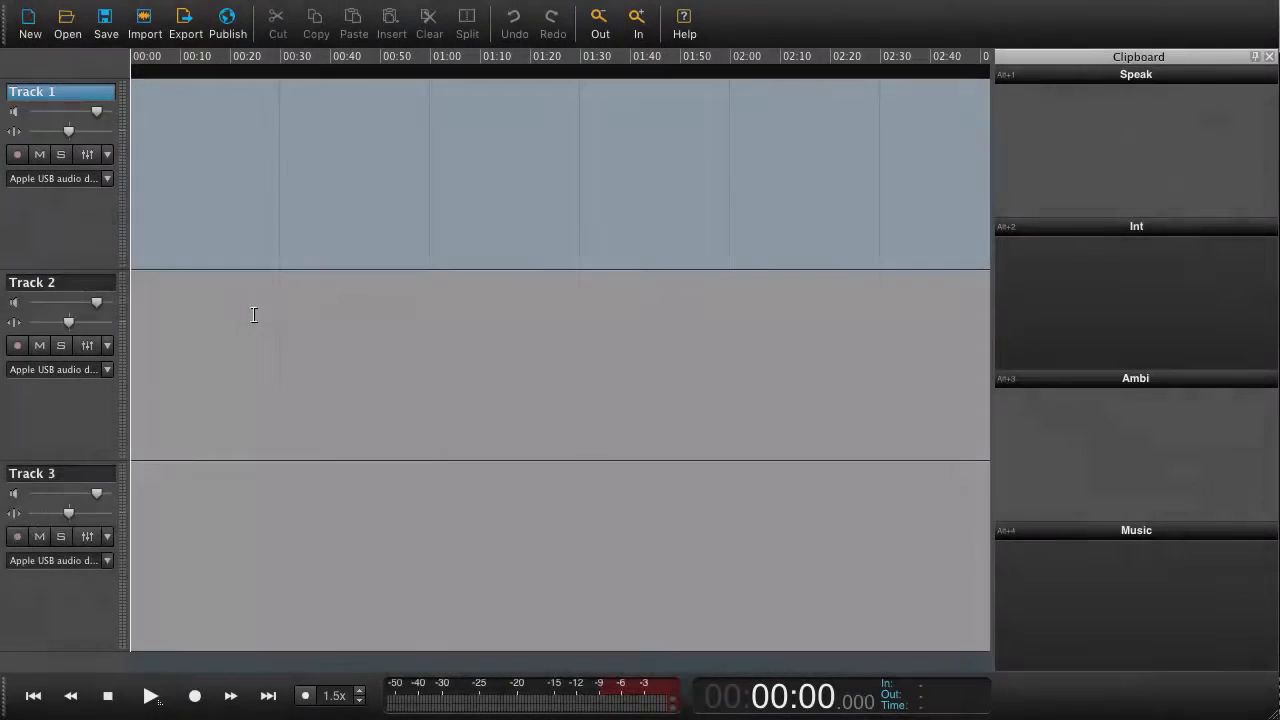